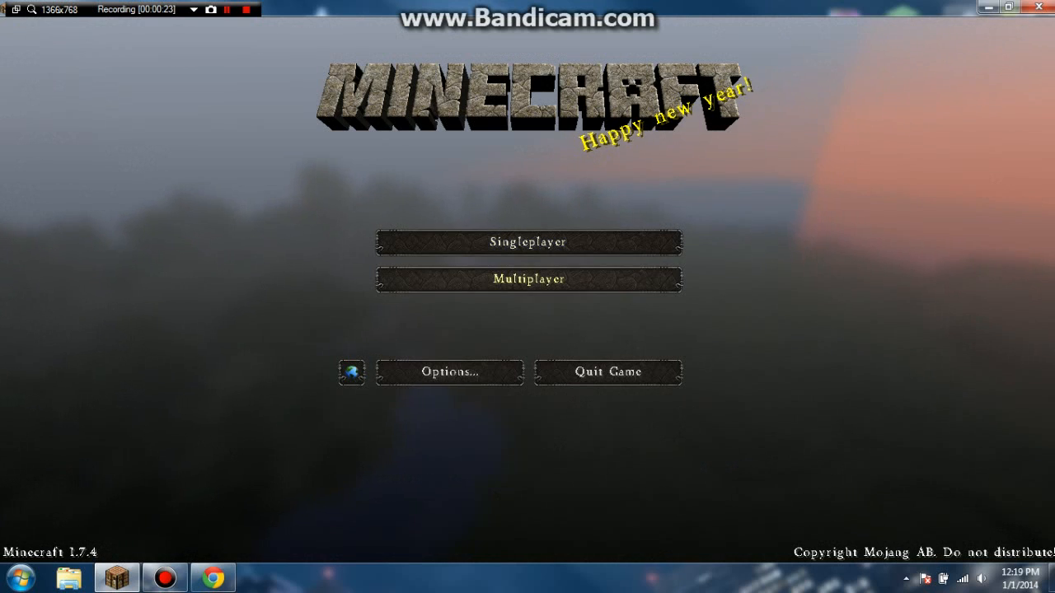
- Go from the title screen into Singleplayer to show the four saved worlds
left_click(528, 279)
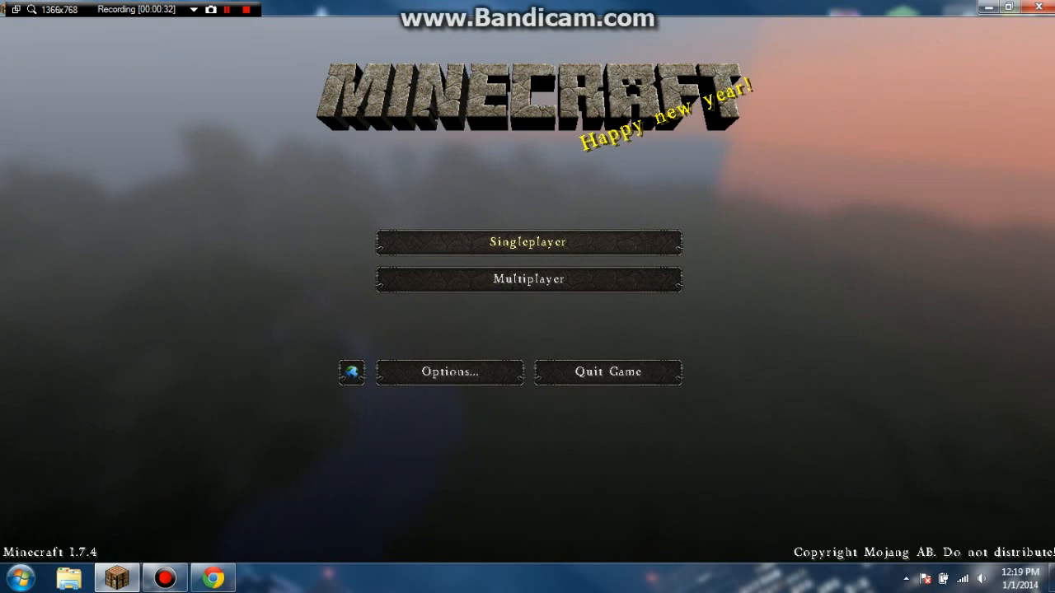
left_click(528, 241)
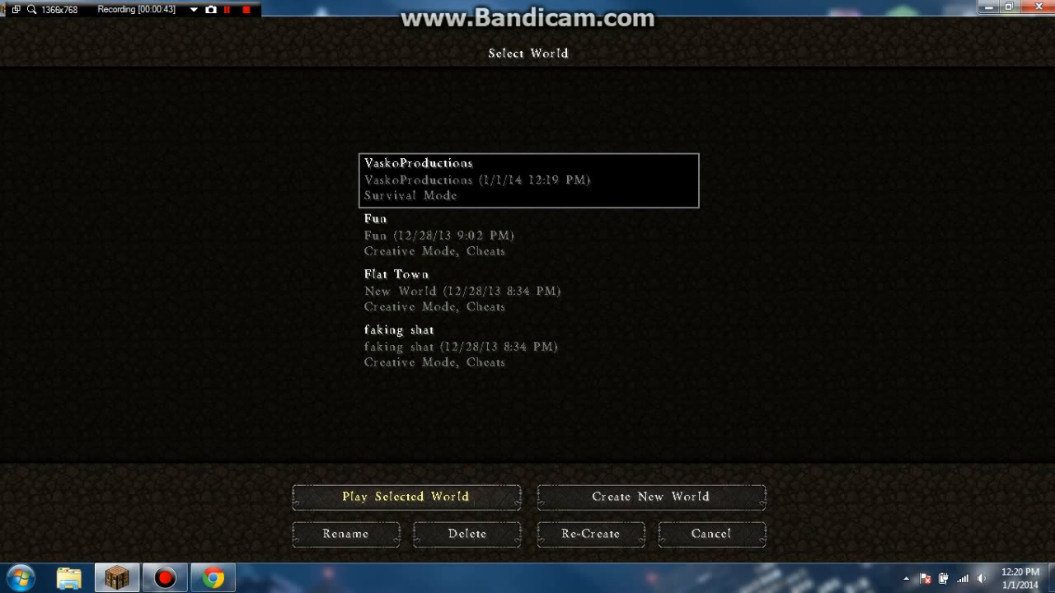
- Play the most recent survival world and check its options, where difficulty is Hard
left_click(406, 498)
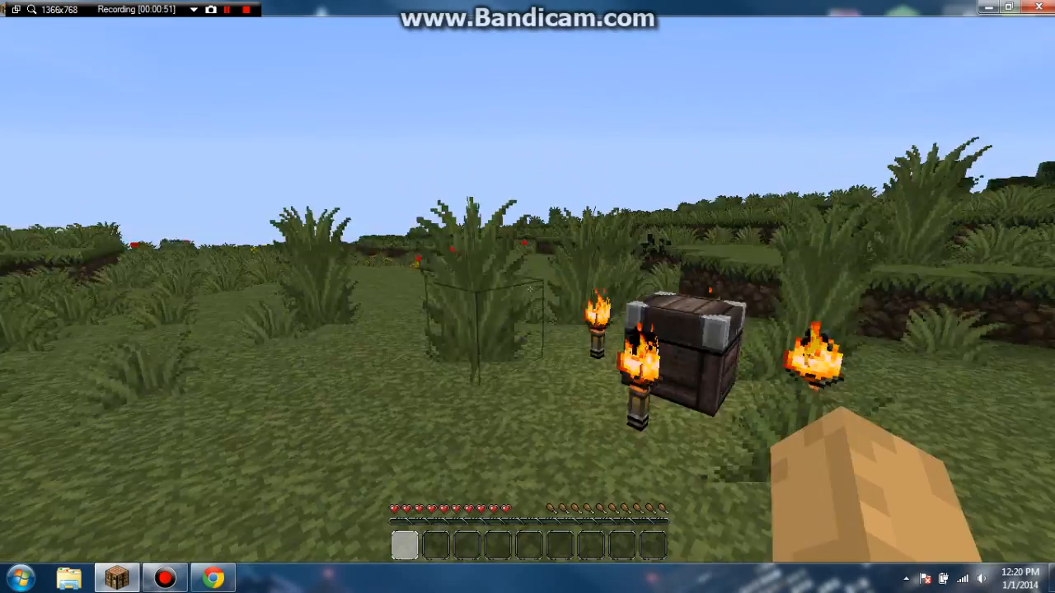
key("Escape")
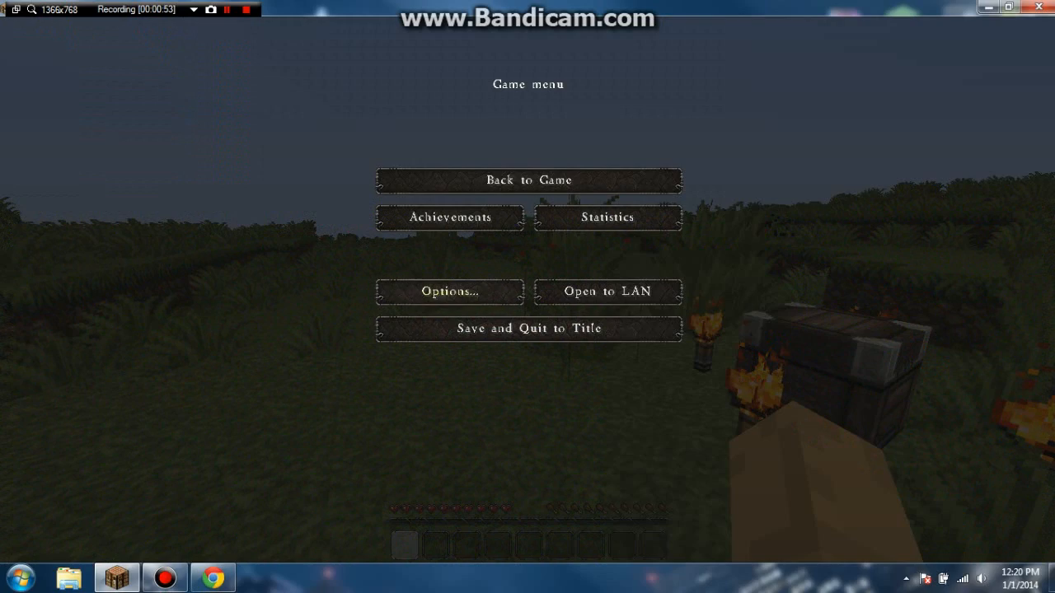
left_click(449, 292)
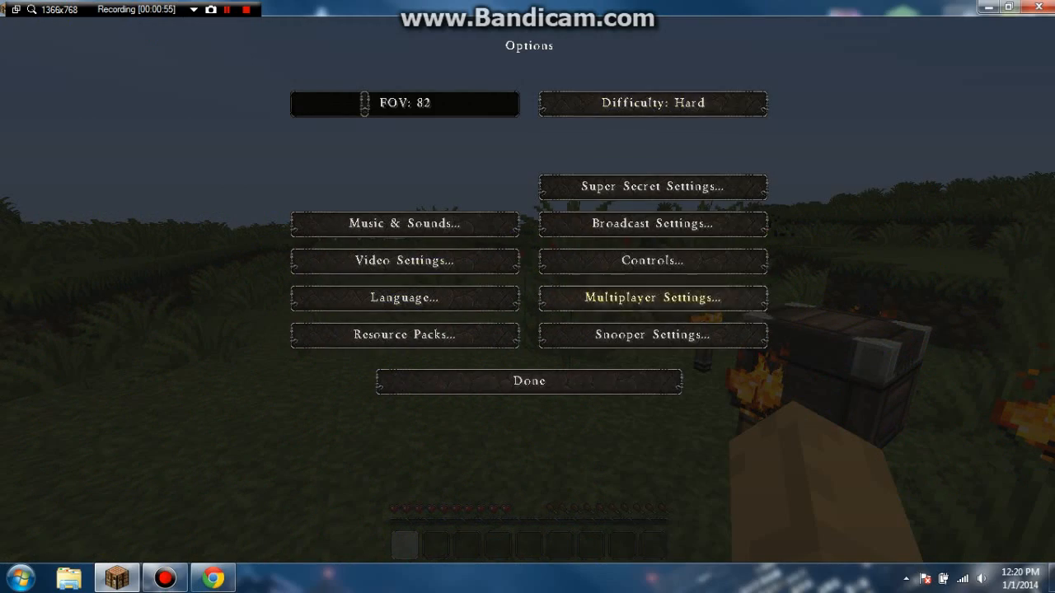
left_click(528, 381)
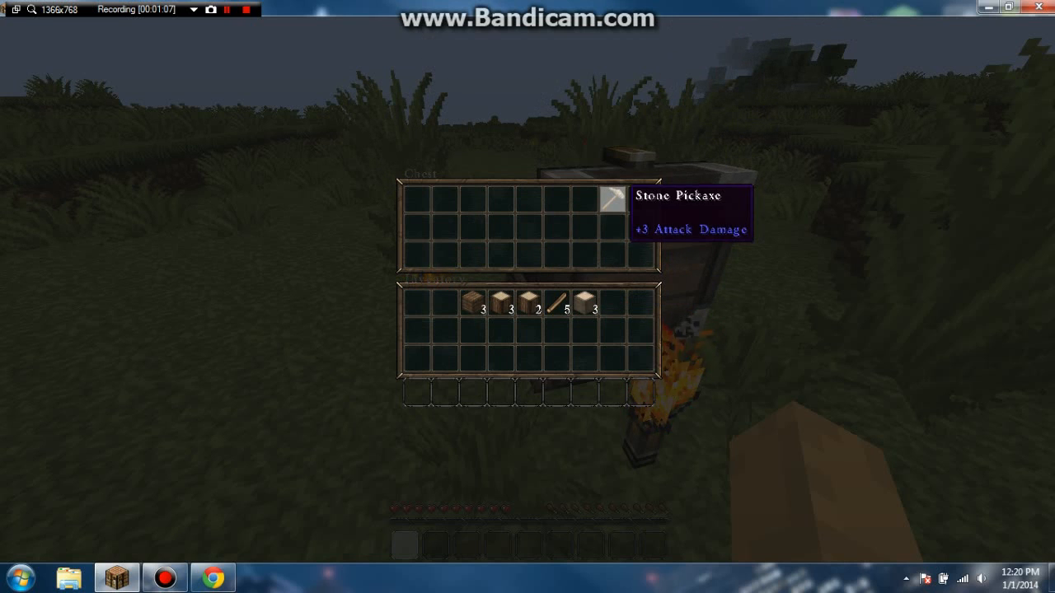
- Move the Stone Pickaxe from the chest into the first hotbar slot and resume playing
left_click_drag(623, 198, 415, 392)
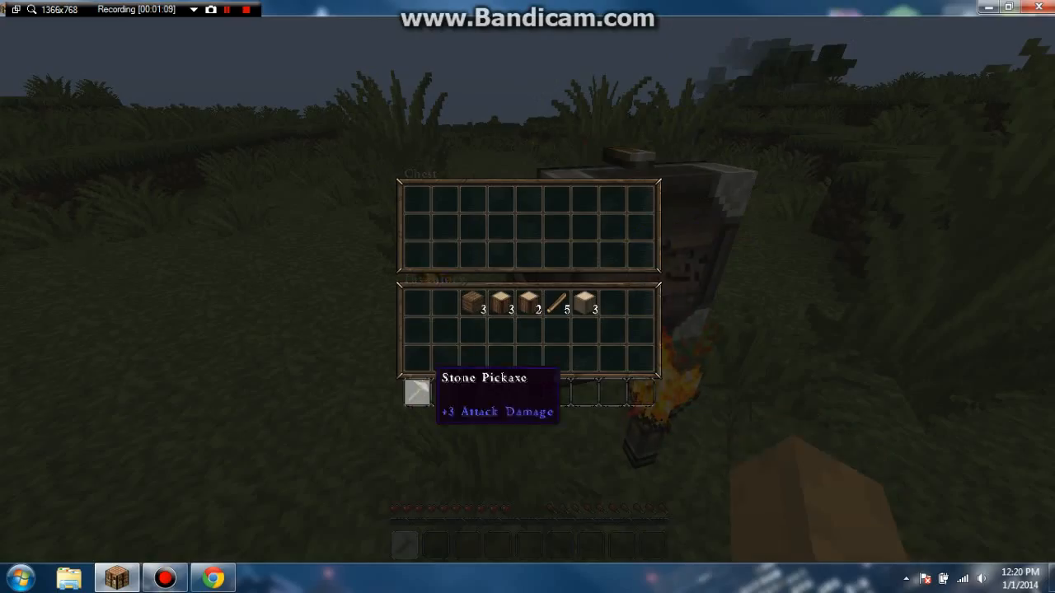
key("Escape")
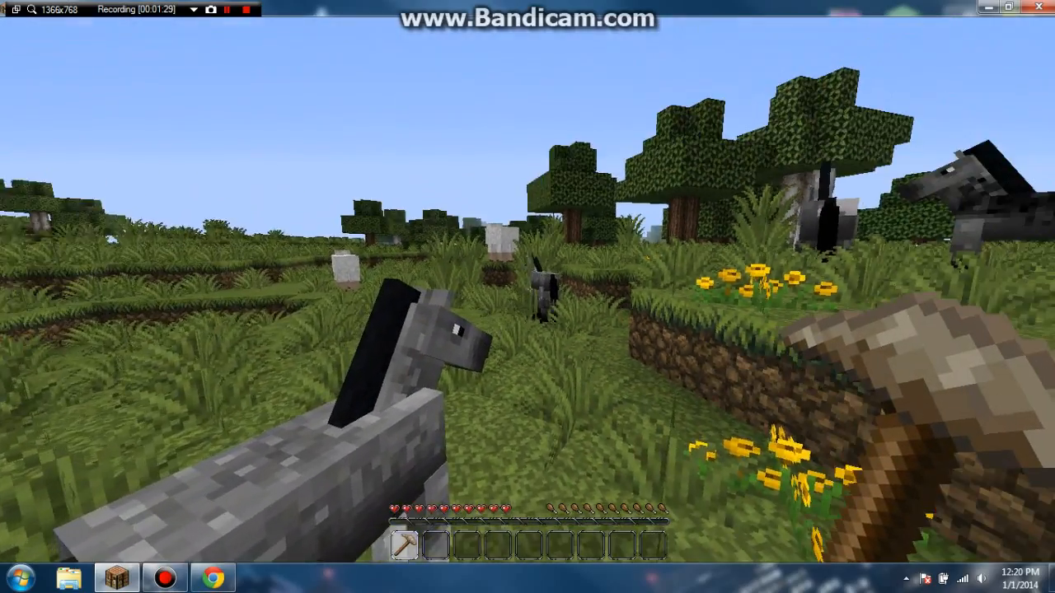
mouse_move(527, 296)
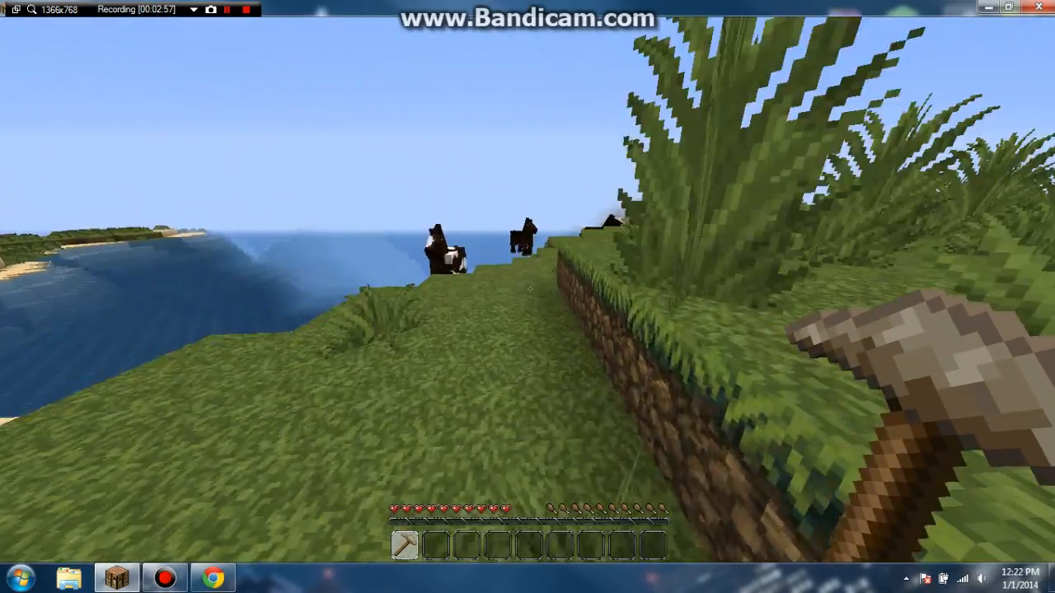
mouse_move(527, 296)
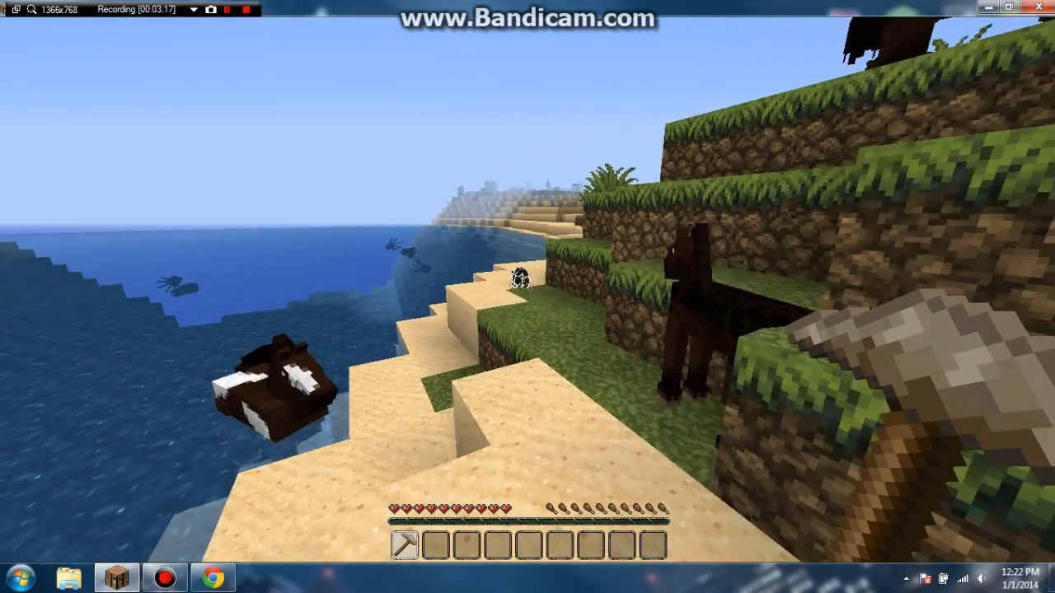
key("e")
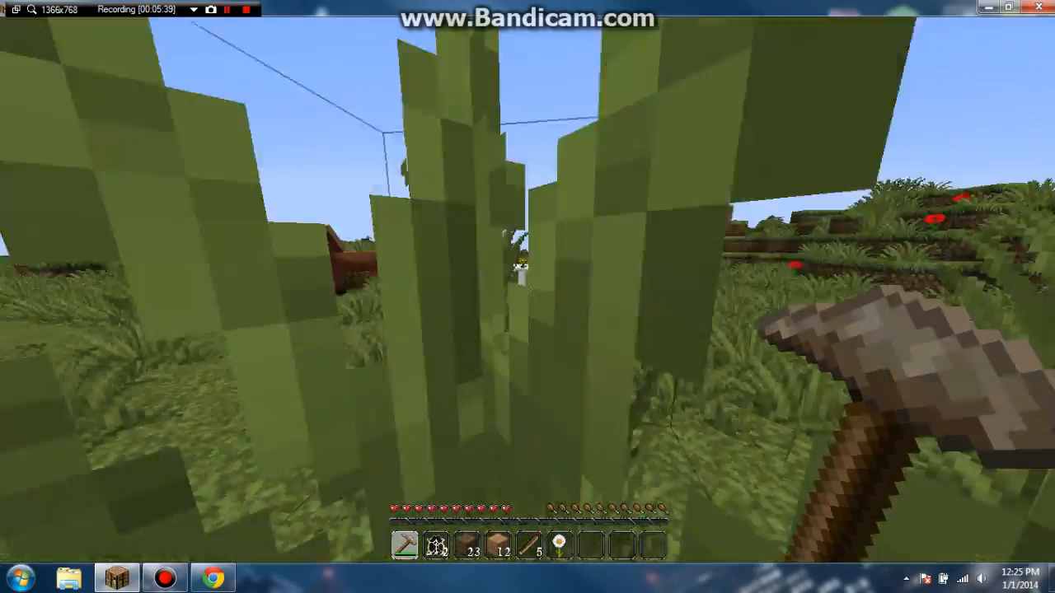
mouse_move(527, 296)
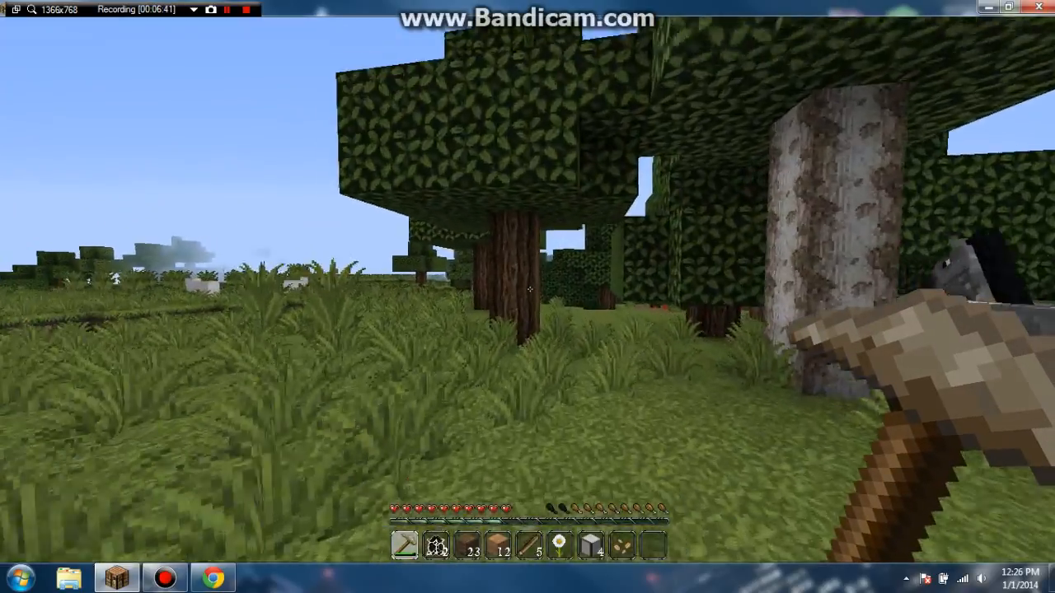
mouse_move(527, 297)
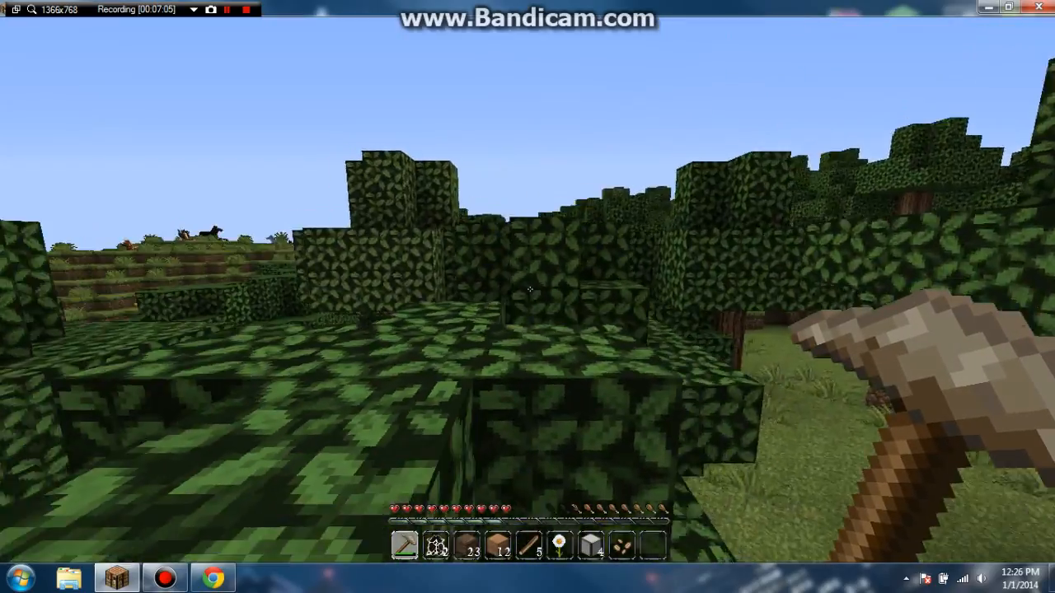
mouse_move(527, 297)
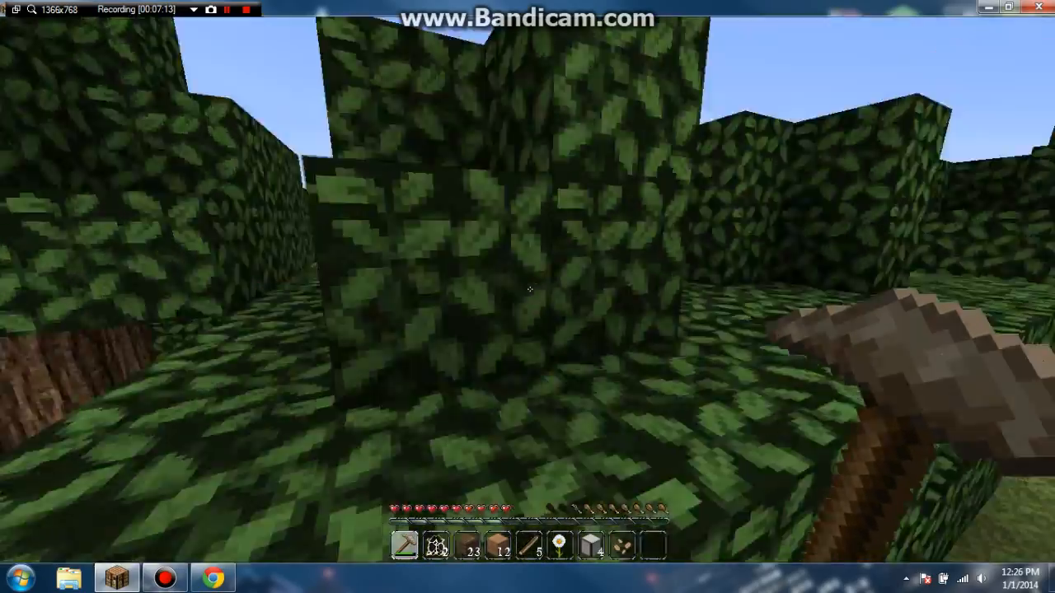
mouse_move(527, 296)
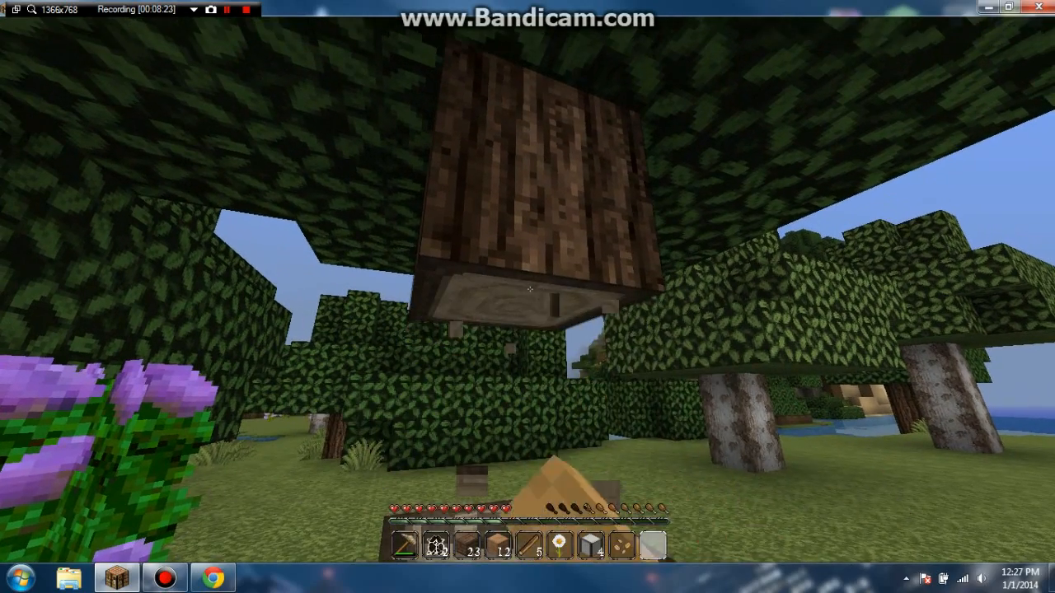
- Break the last log hanging in the leaves and gather the dropped wood for crafting
left_click(527, 288)
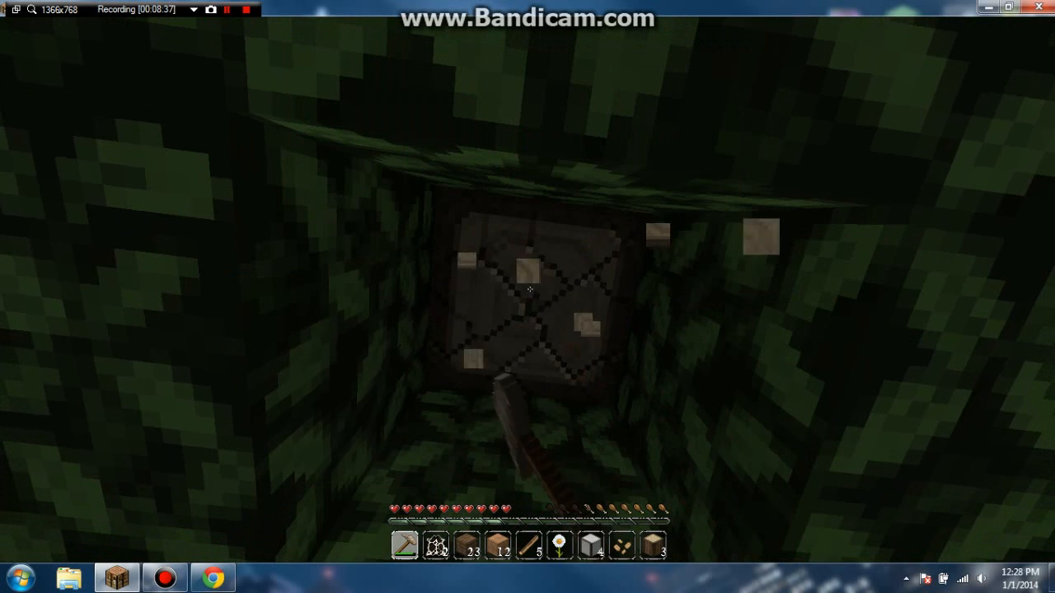
left_click(531, 288)
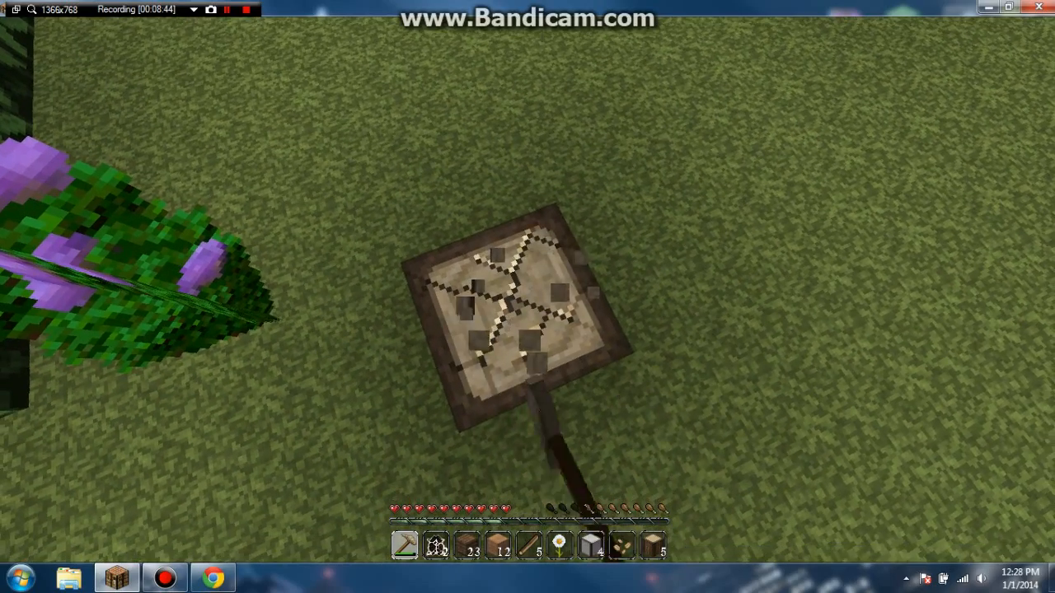
key("e")
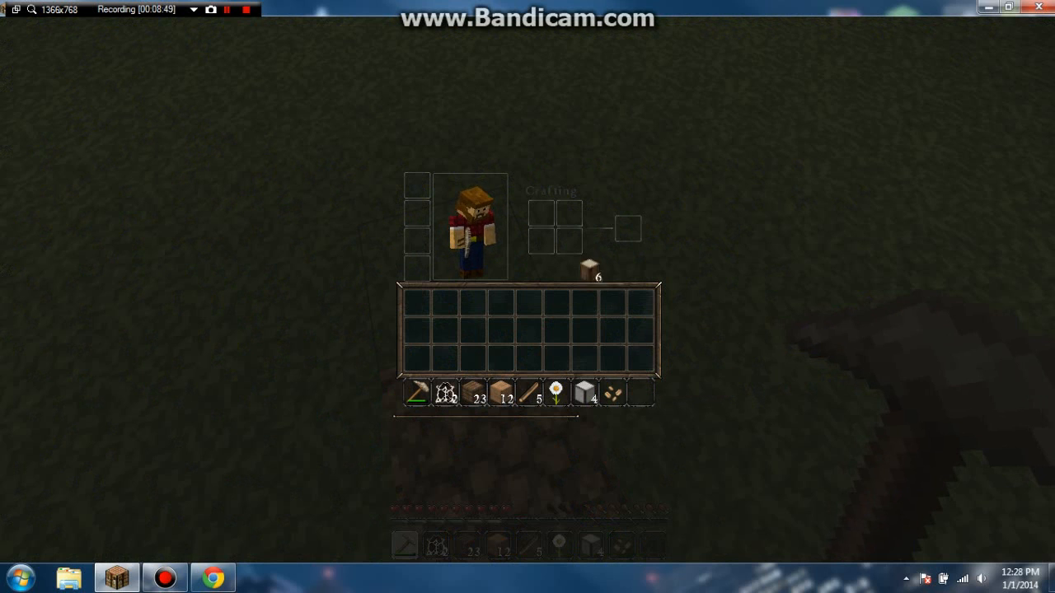
- Craft the wood into planks and a crafting table, earning Benchmarking, then resume playing
left_click(569, 239)
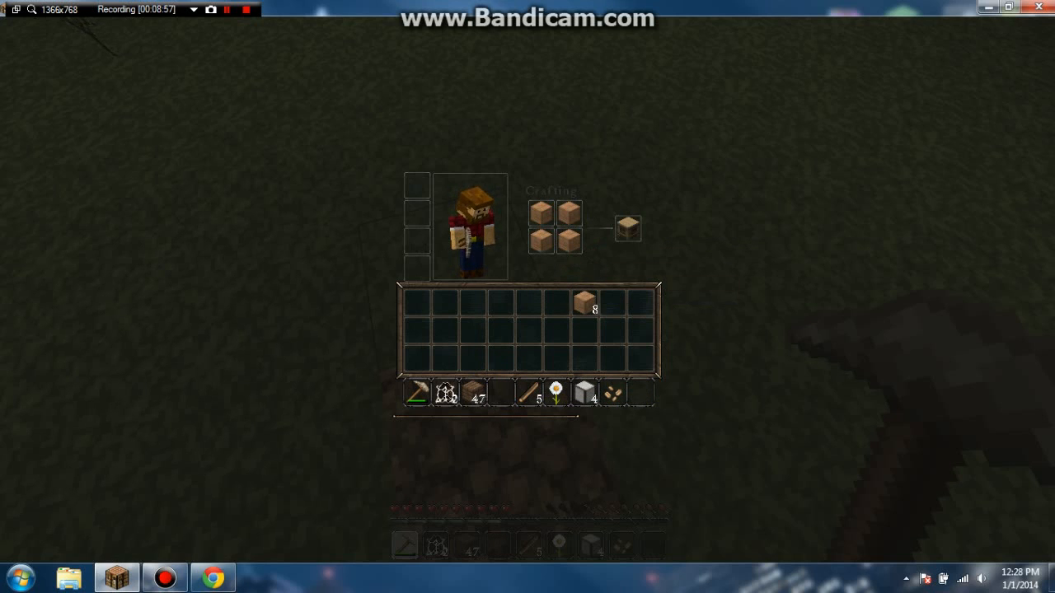
key("e")
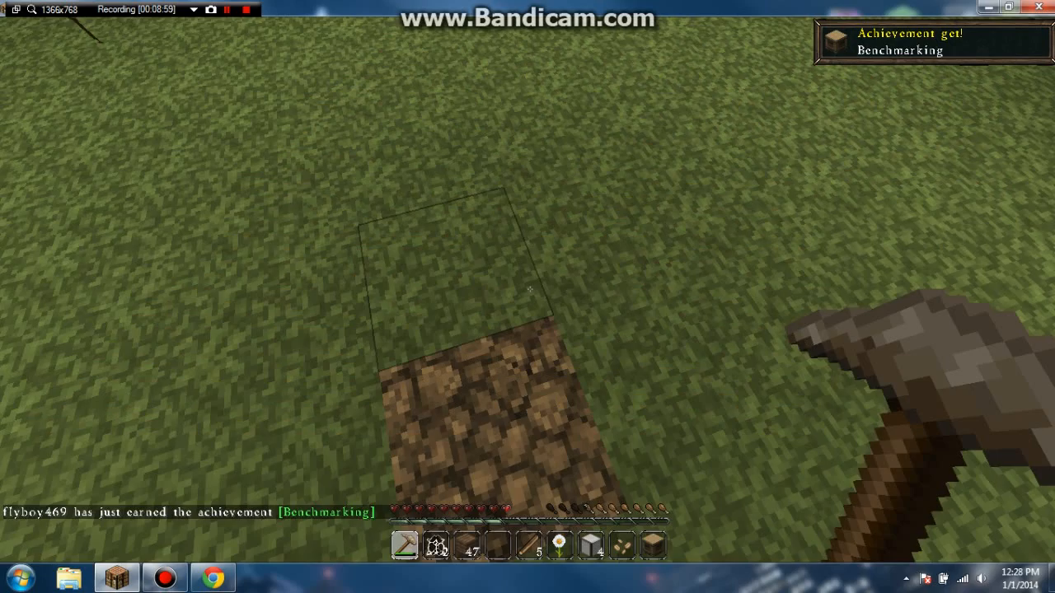